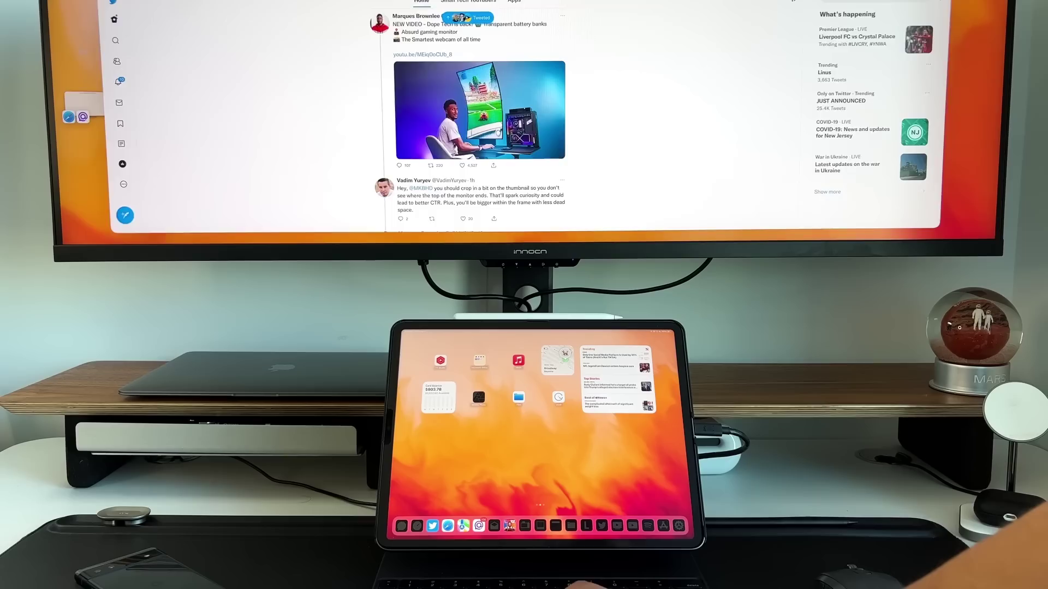
scroll(down, 3)
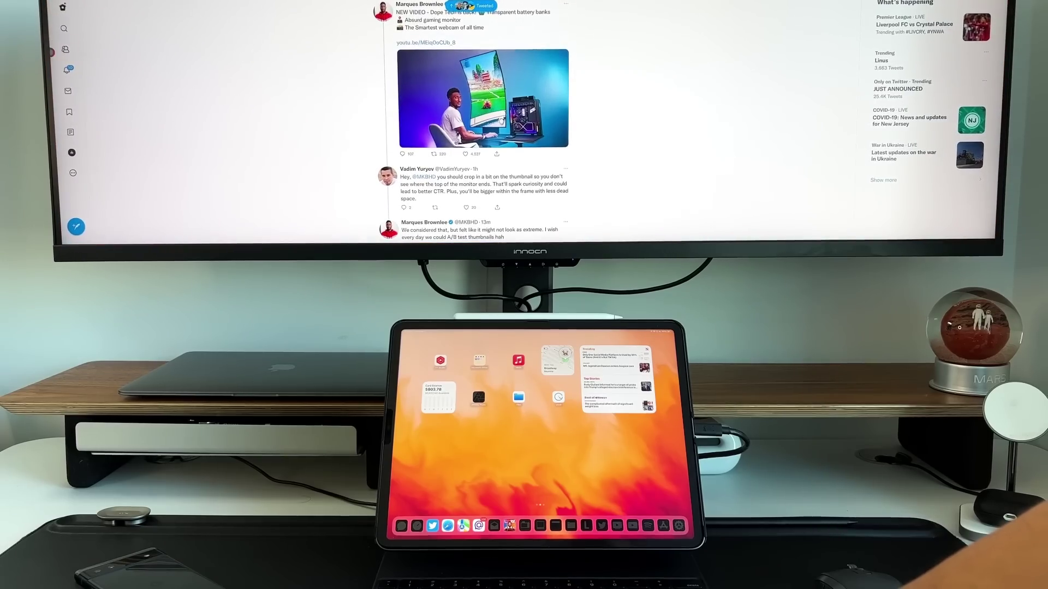